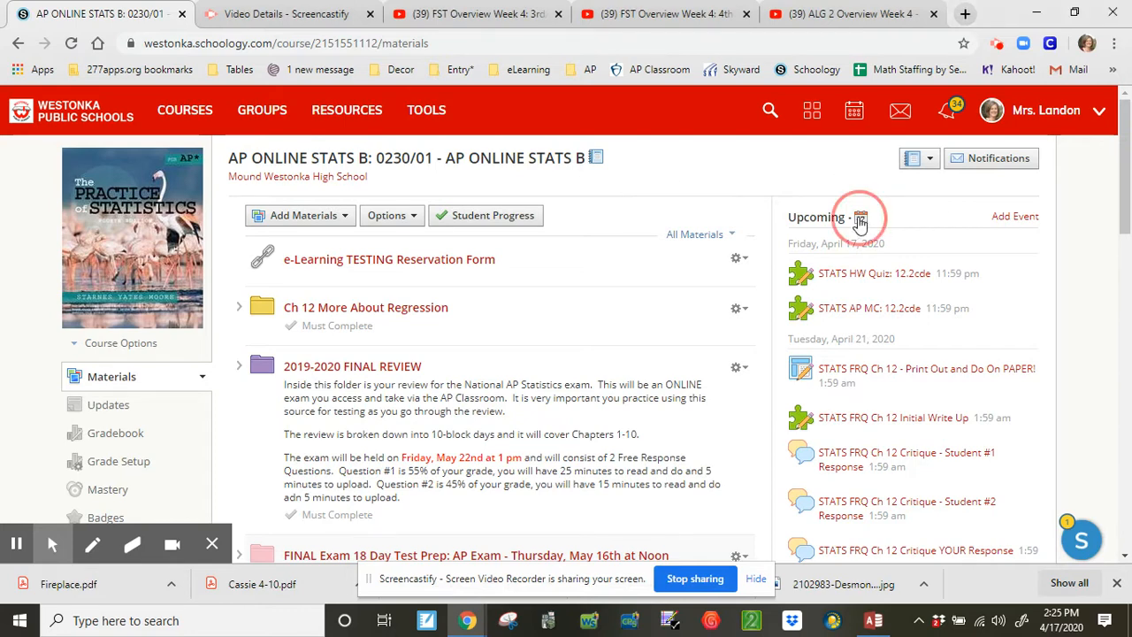
Show the calendar week of the 19th–25th with the Chapter 12 FRQ items and Ch 12 test.
{"action": "left_click", "coordinate": [860, 218]}
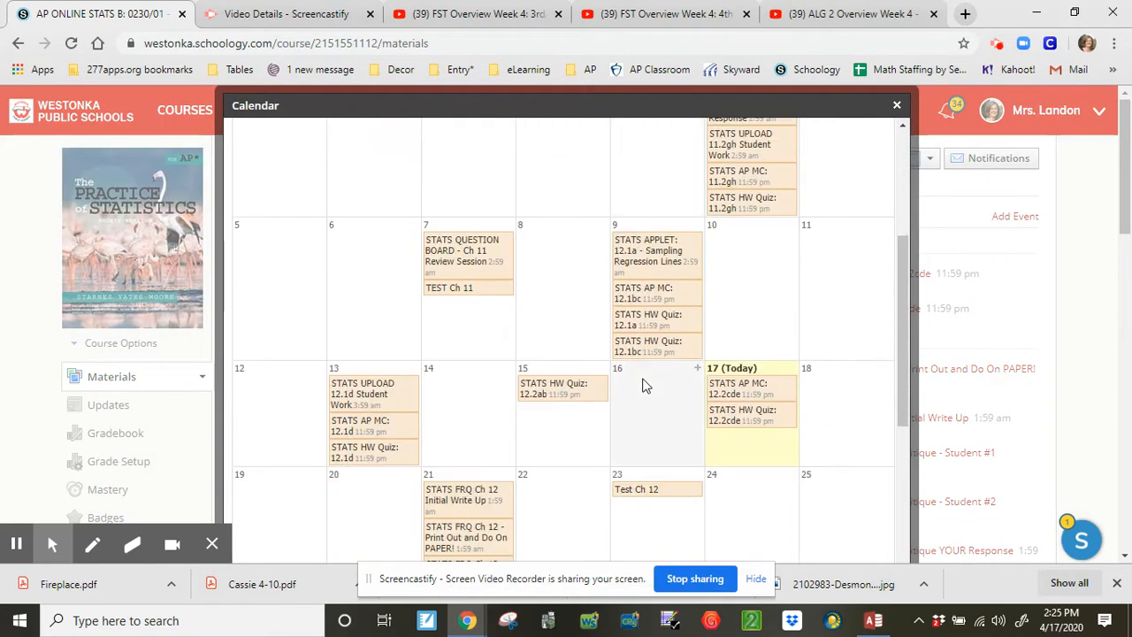
{"action": "scroll", "scroll_direction": "down", "scroll_amount": 3}
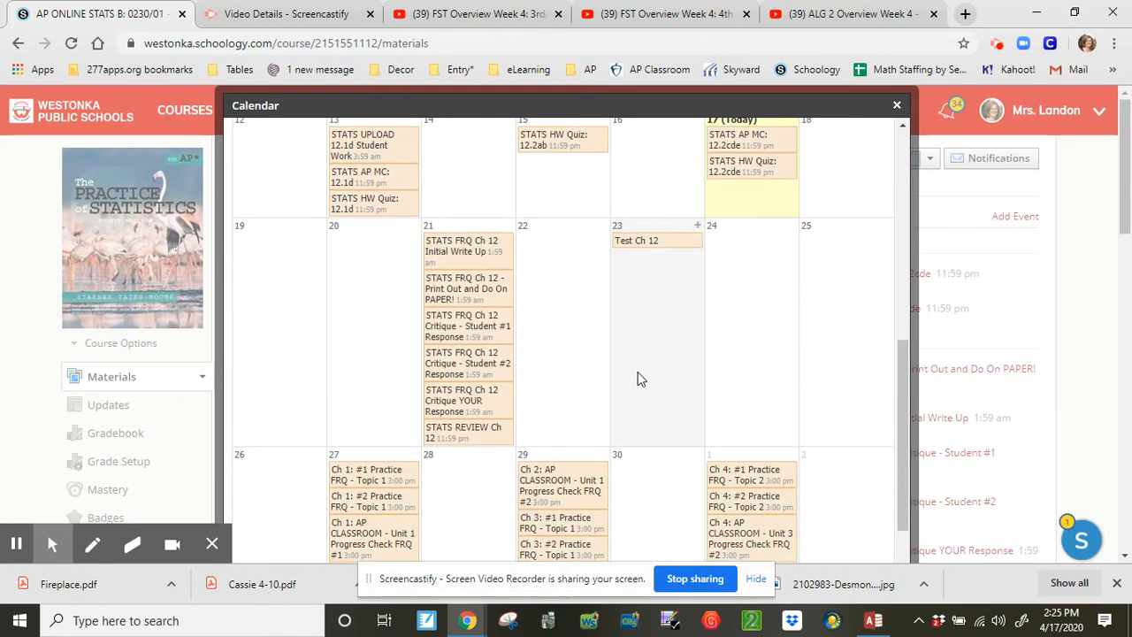
{"action": "mouse_move", "coordinate": [475, 245]}
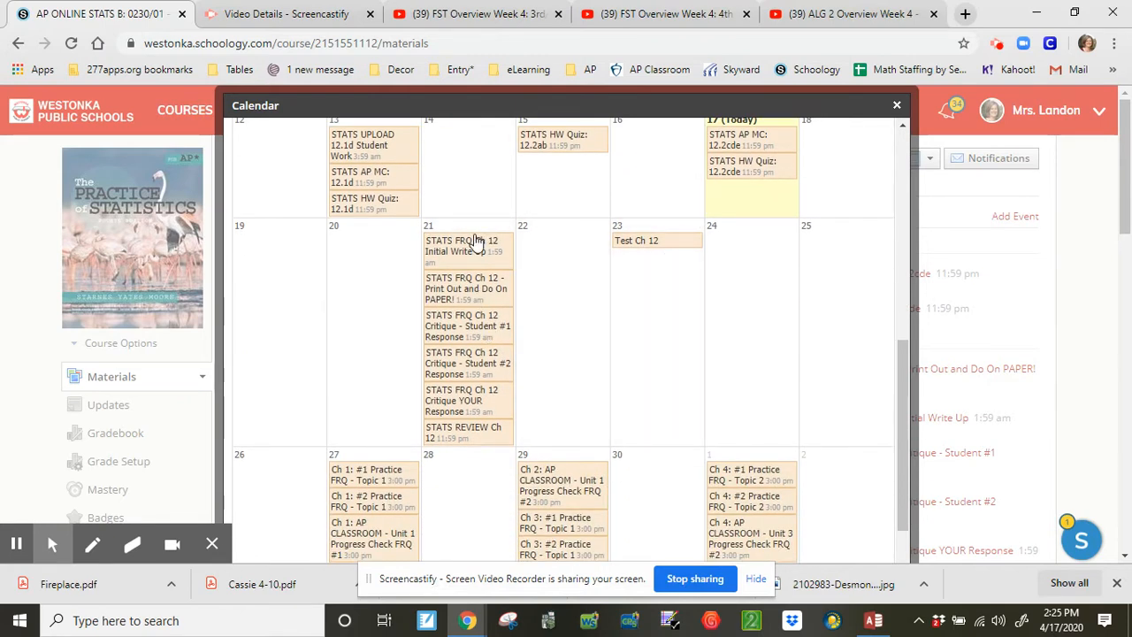
{"action": "mouse_move", "coordinate": [640, 308]}
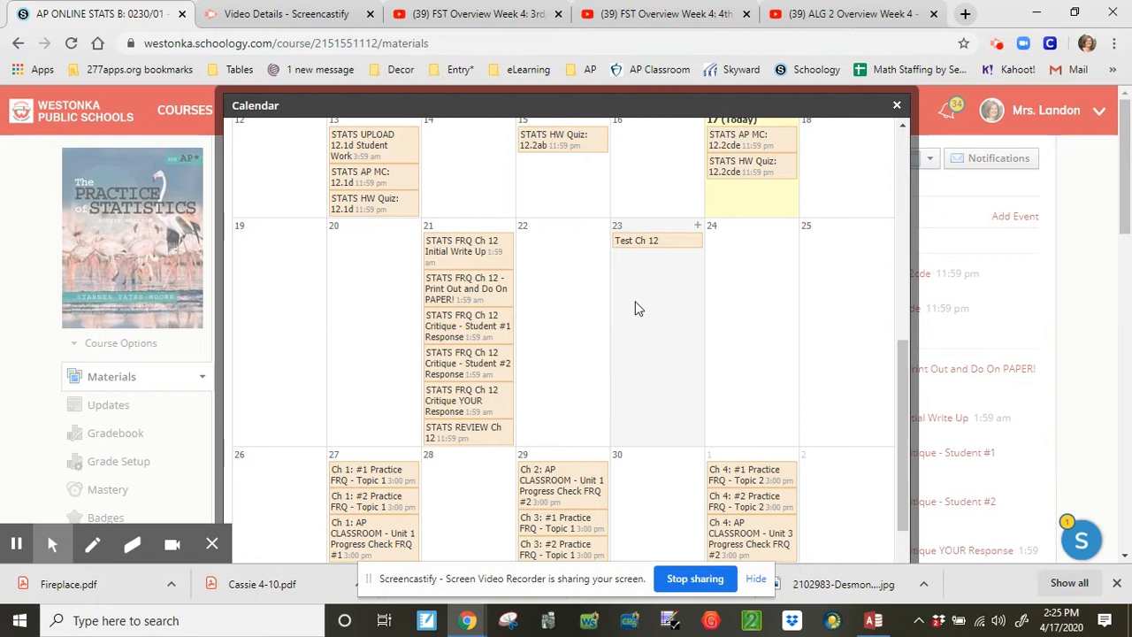
{"action": "mouse_move", "coordinate": [666, 258]}
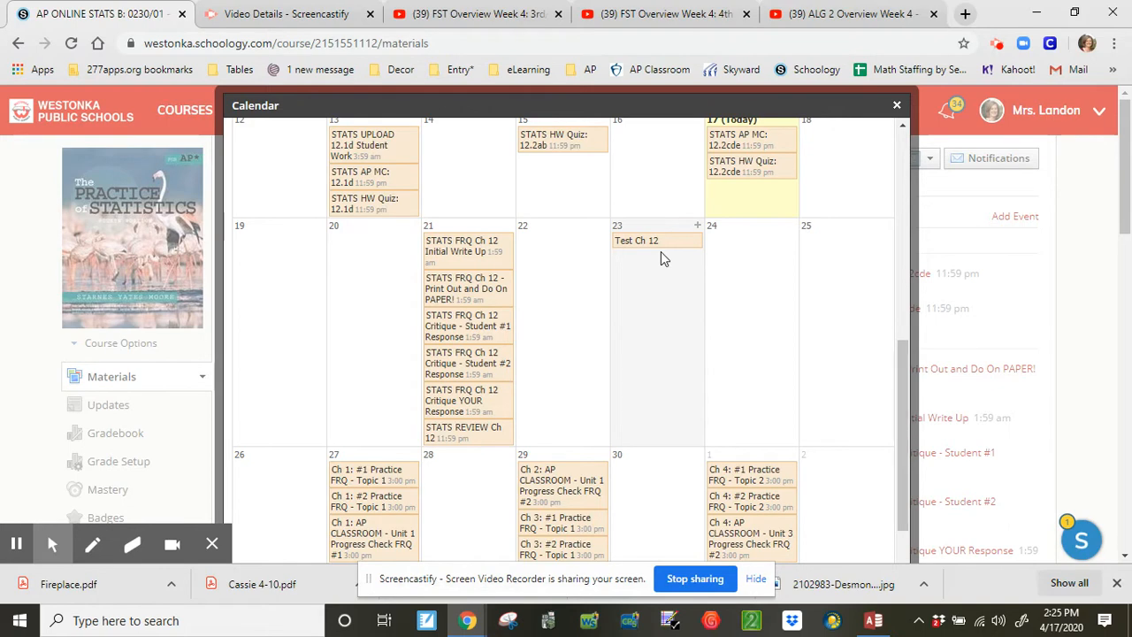
Leave the calendar for the Ch 12 More About Regression folder, down to Test Ch 12.
{"action": "left_click", "coordinate": [897, 106]}
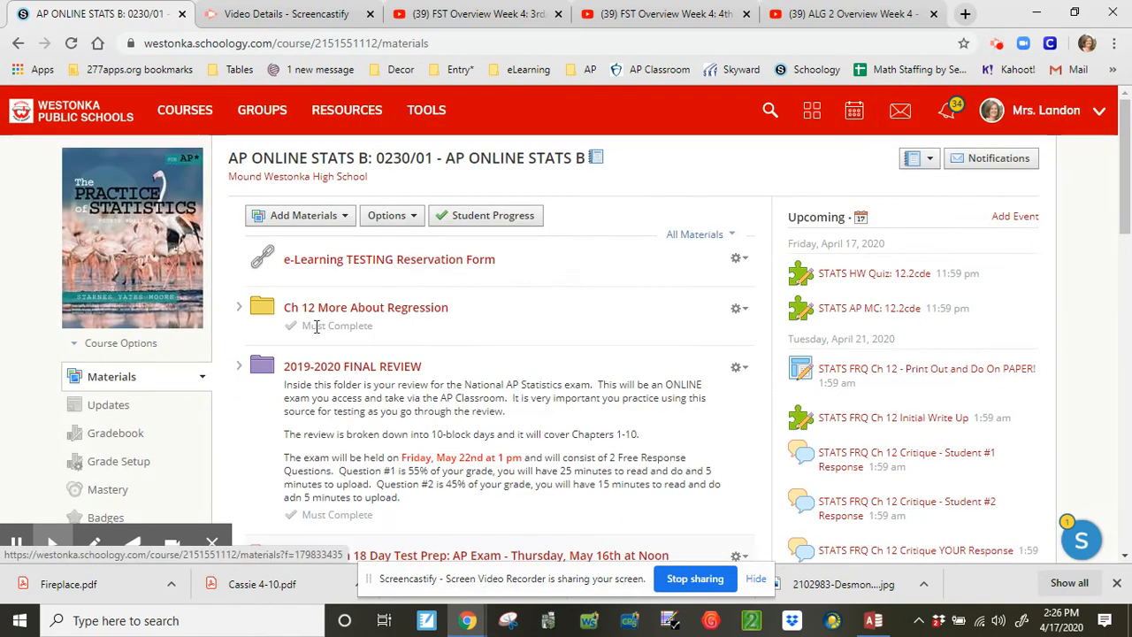
{"action": "left_click", "coordinate": [366, 307]}
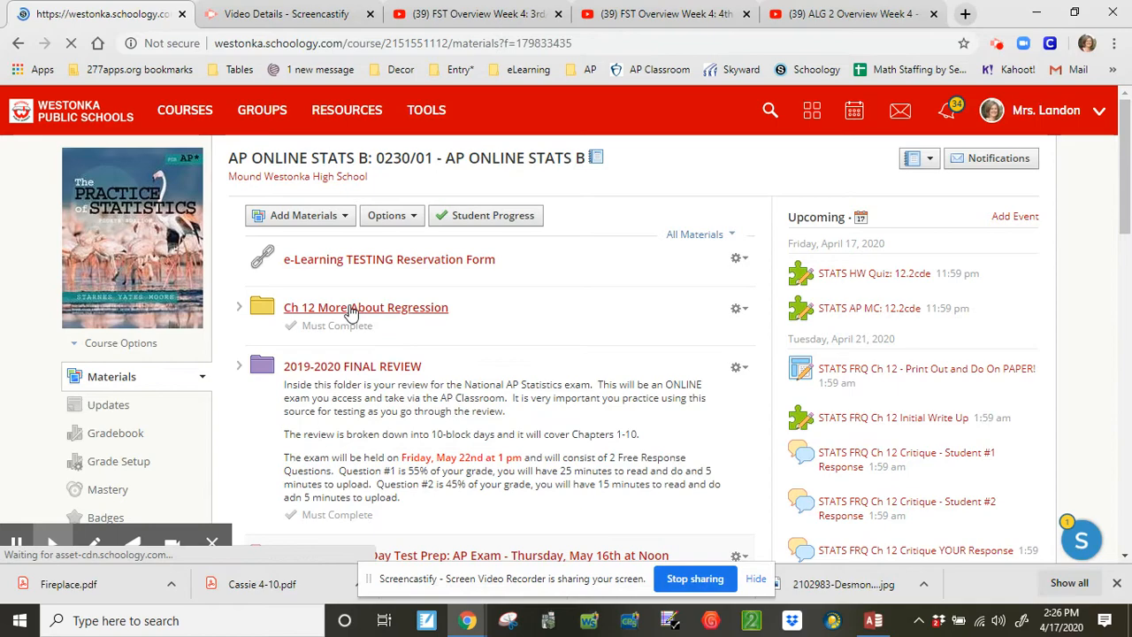
{"action": "left_click", "coordinate": [365, 307]}
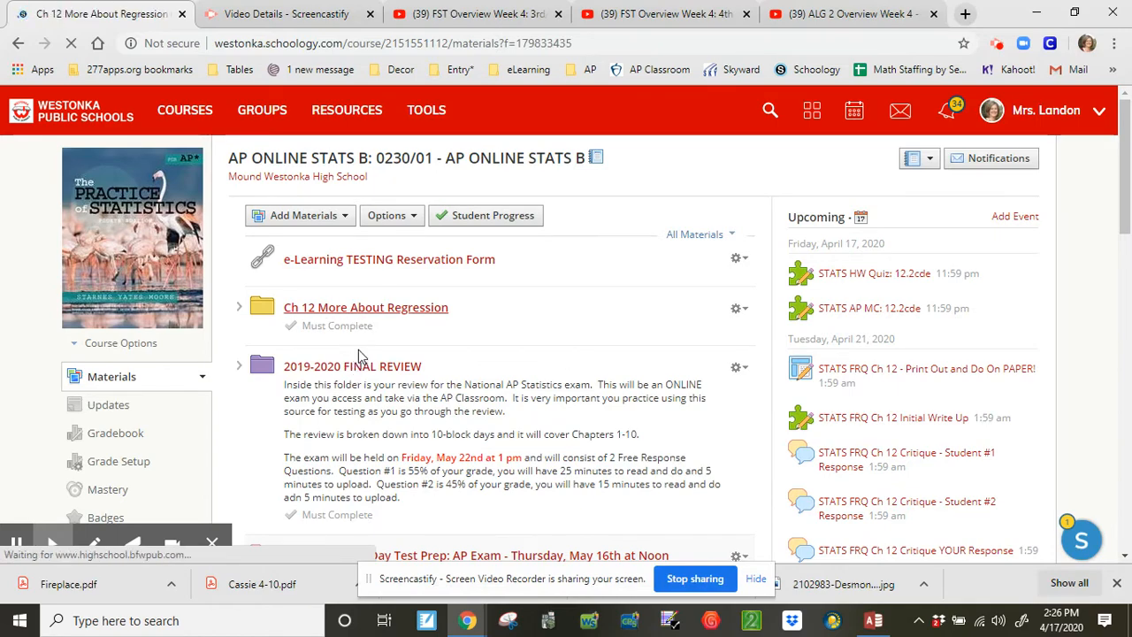
{"action": "left_click", "coordinate": [366, 307]}
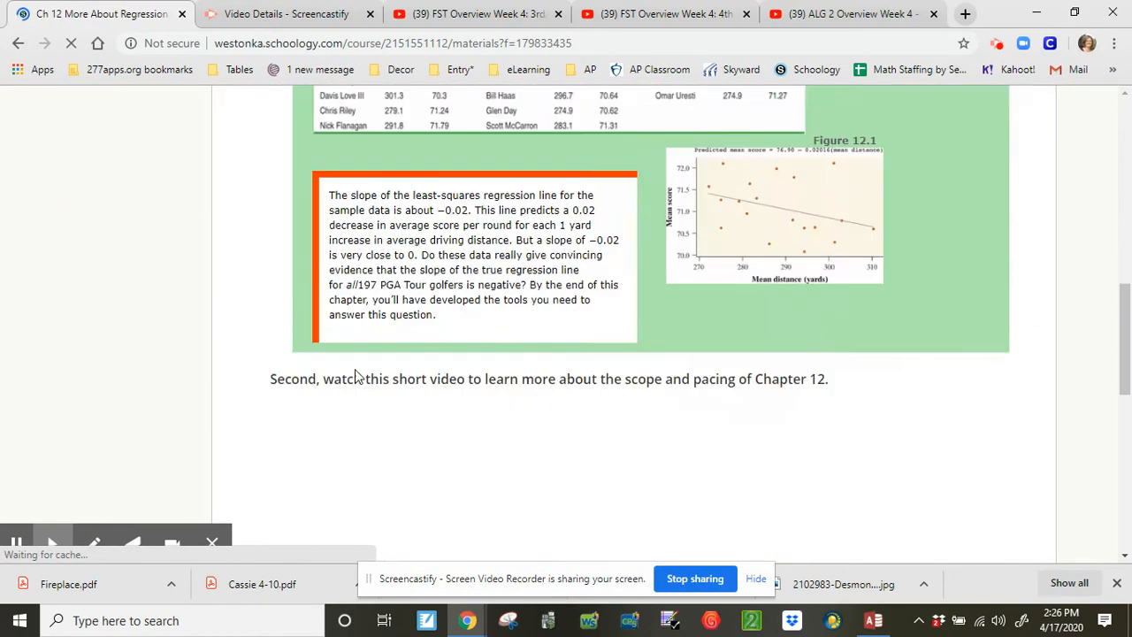
{"action": "scroll", "scroll_direction": "down", "scroll_amount": 3}
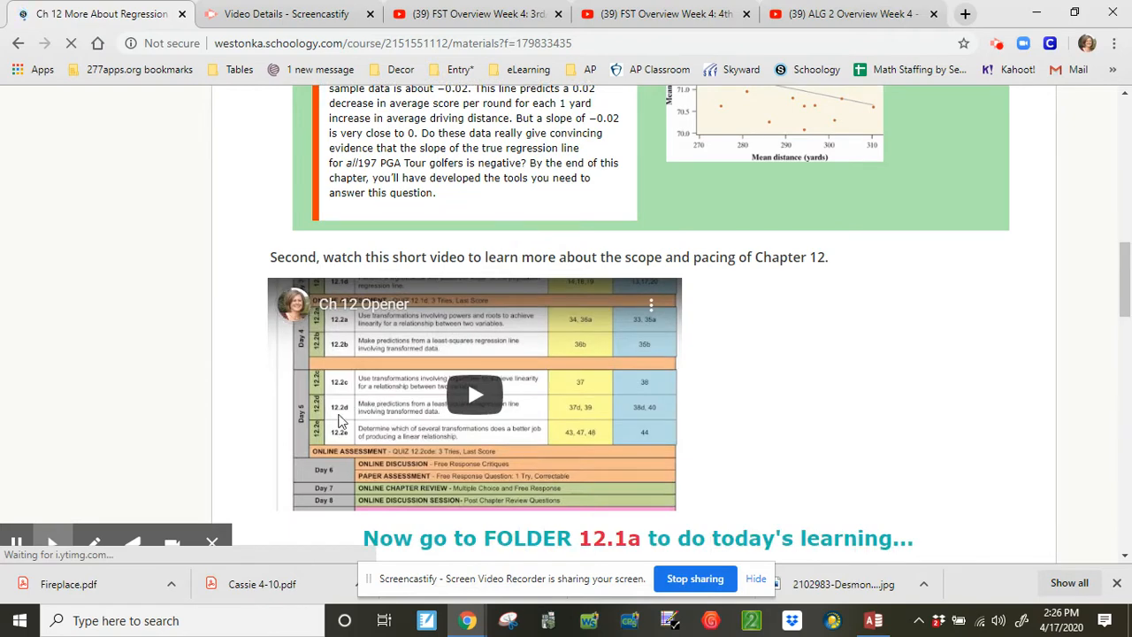
{"action": "scroll", "scroll_direction": "down", "scroll_amount": 3}
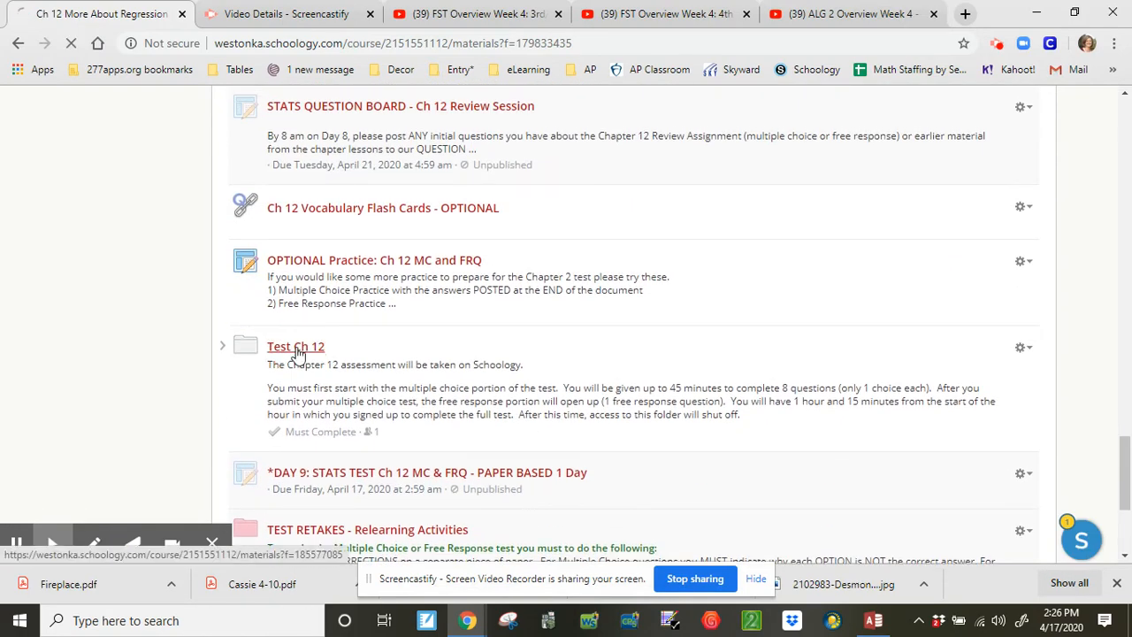
Review Test Ch 12's Multiple Choice and Free Response portions, then return to course materials.
{"action": "left_click", "coordinate": [296, 346]}
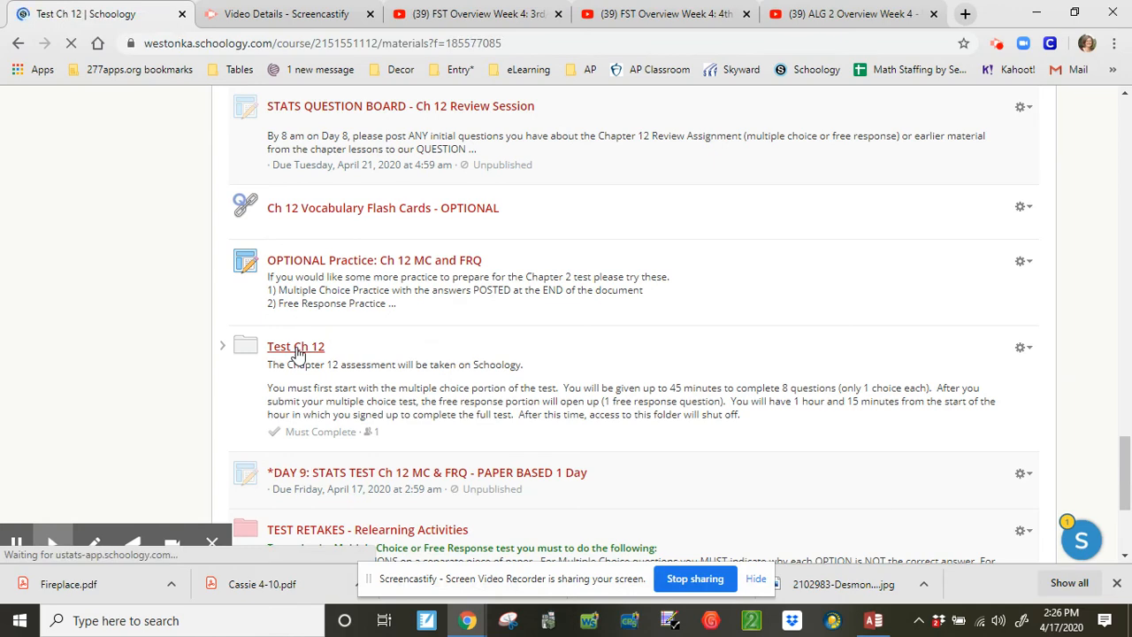
{"action": "left_click", "coordinate": [296, 346]}
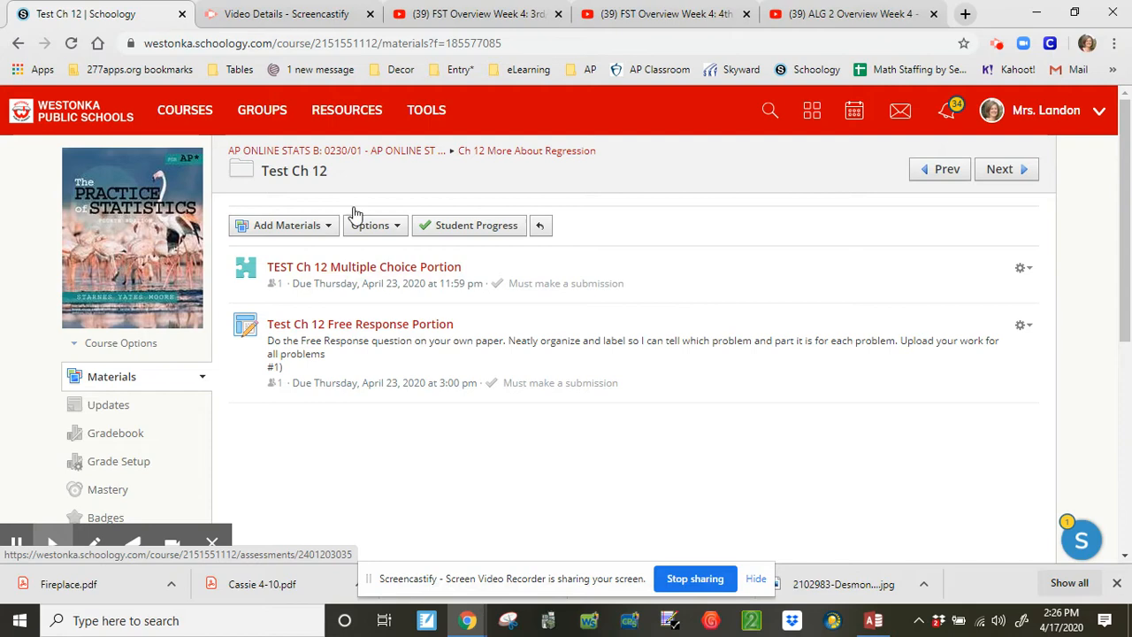
{"action": "left_click", "coordinate": [334, 150]}
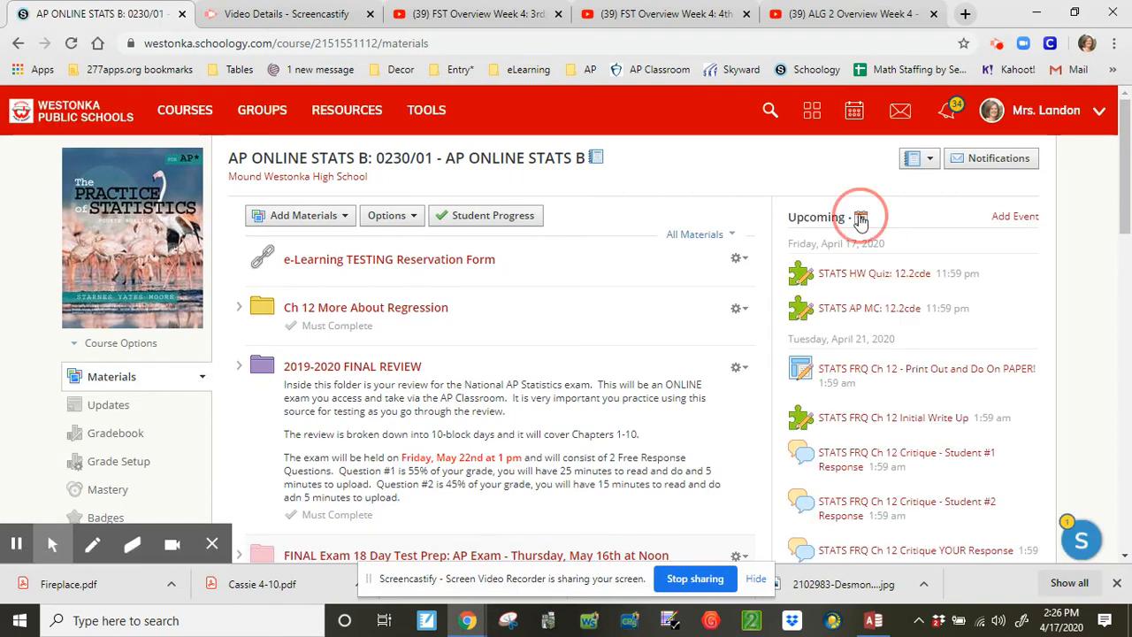
Reopen the calendar to the April 21–23 Chapter 12 items and early-May practice FRQs.
{"action": "left_click", "coordinate": [860, 217]}
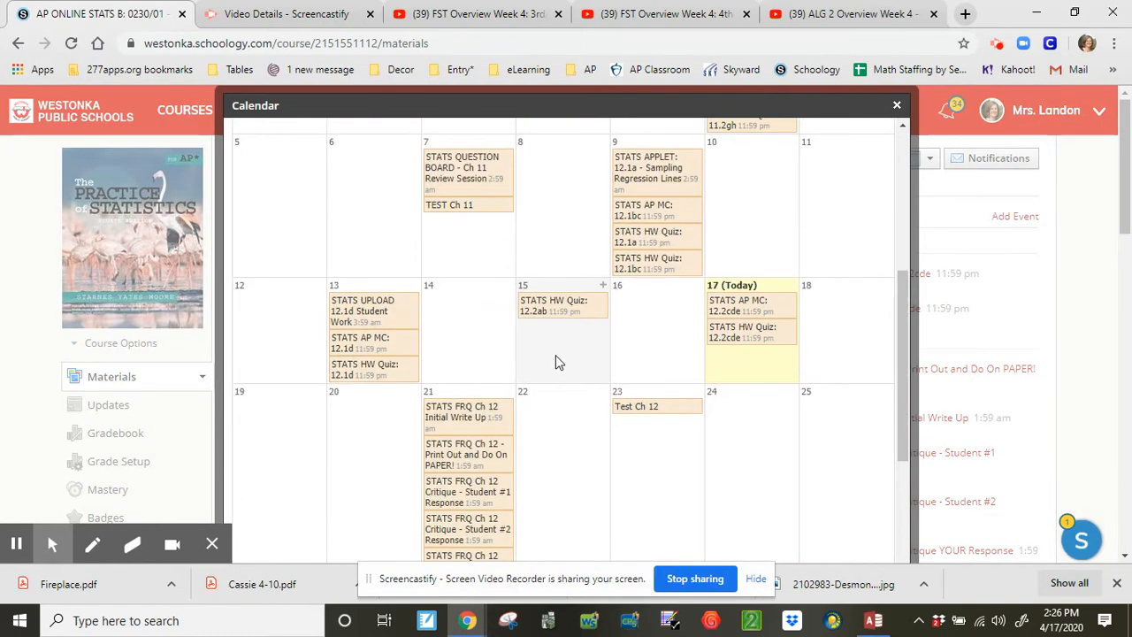
{"action": "scroll", "scroll_direction": "down", "scroll_amount": 3}
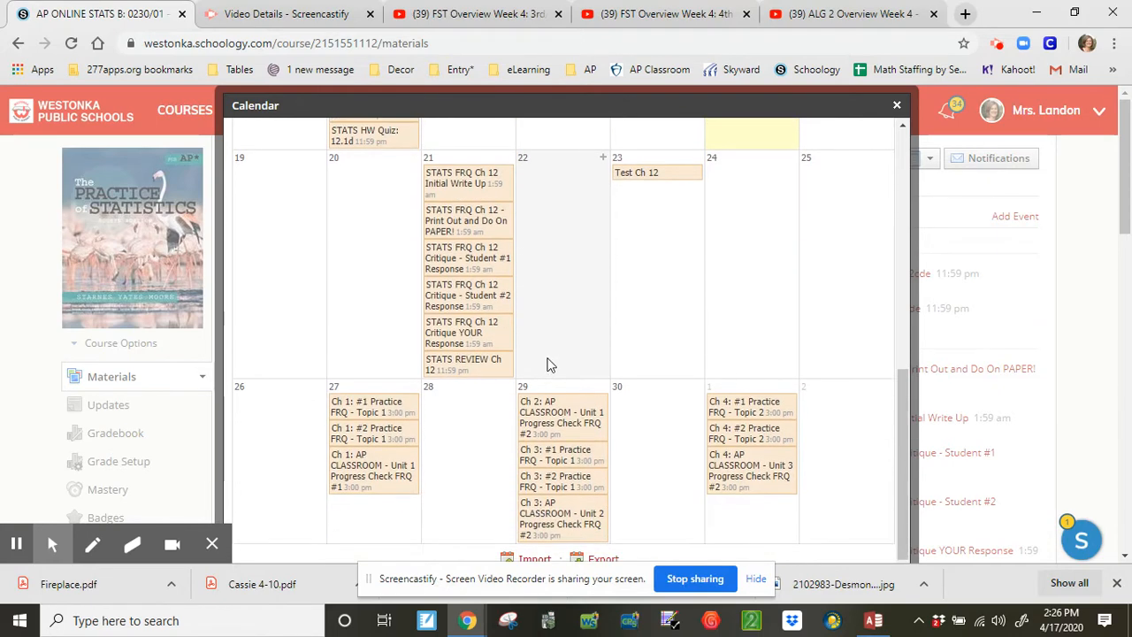
{"action": "scroll", "scroll_direction": "down", "scroll_amount": 3}
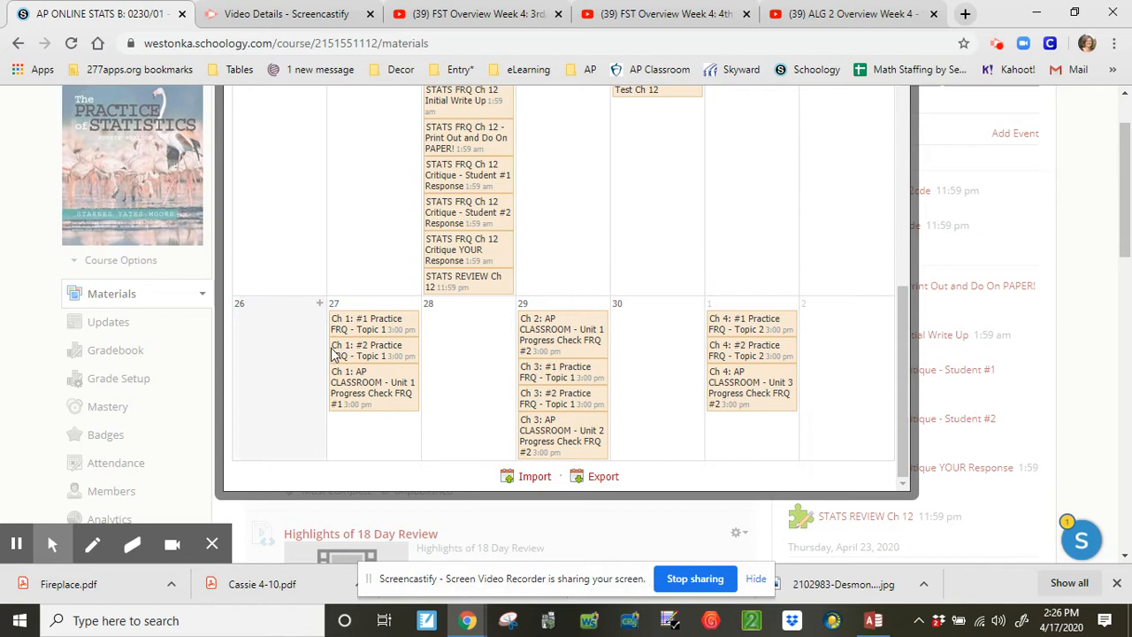
{"action": "mouse_move", "coordinate": [369, 369]}
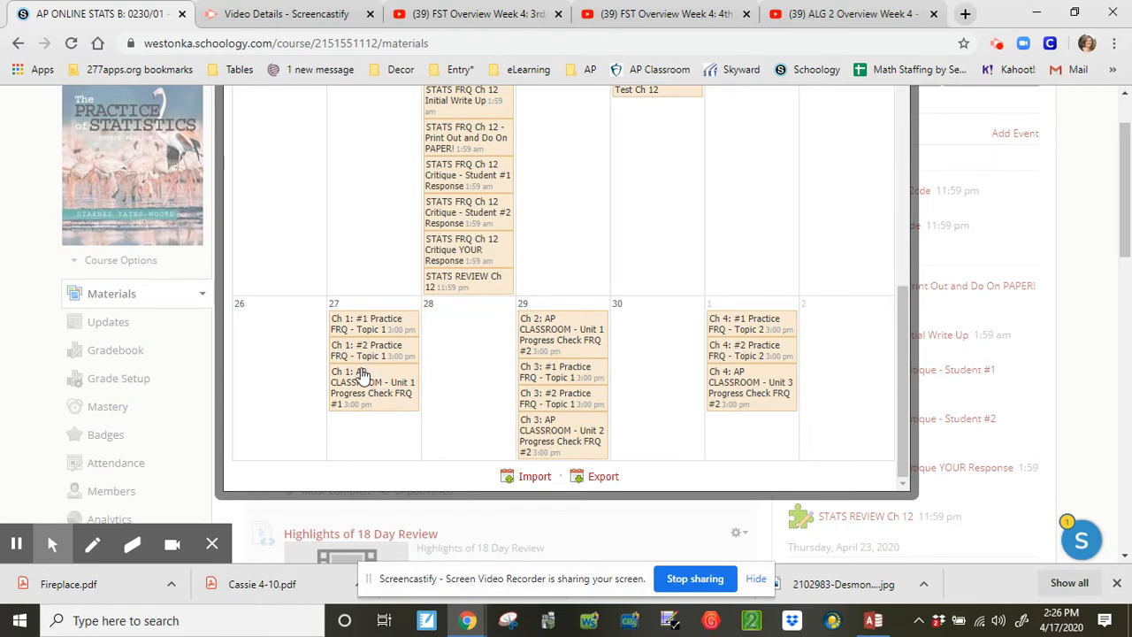
{"action": "mouse_move", "coordinate": [363, 366]}
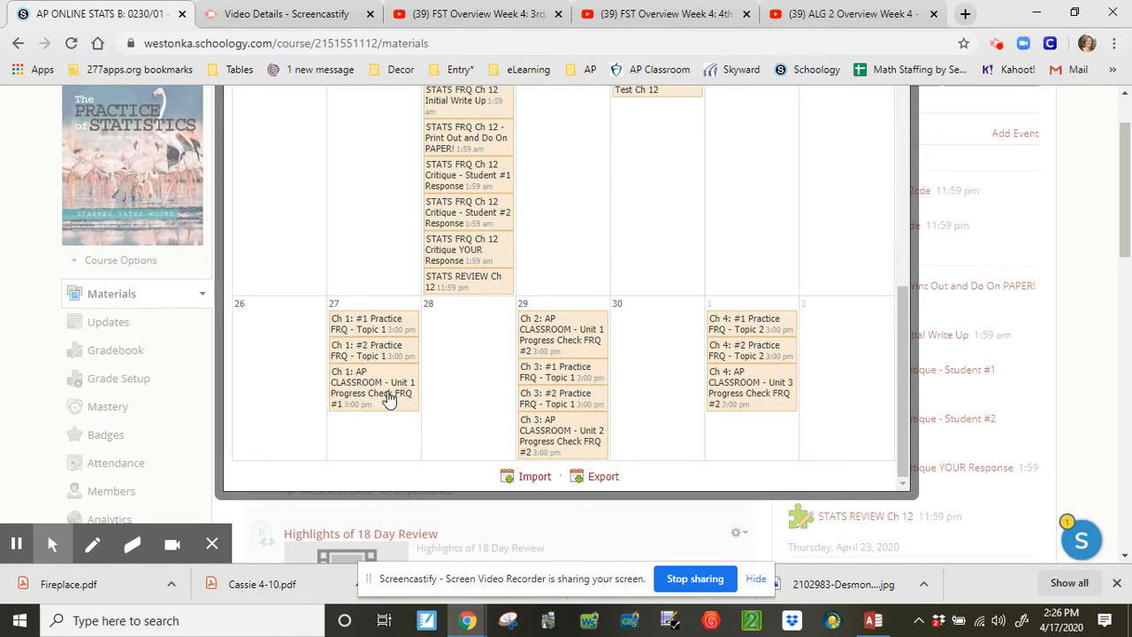
{"action": "mouse_move", "coordinate": [385, 401]}
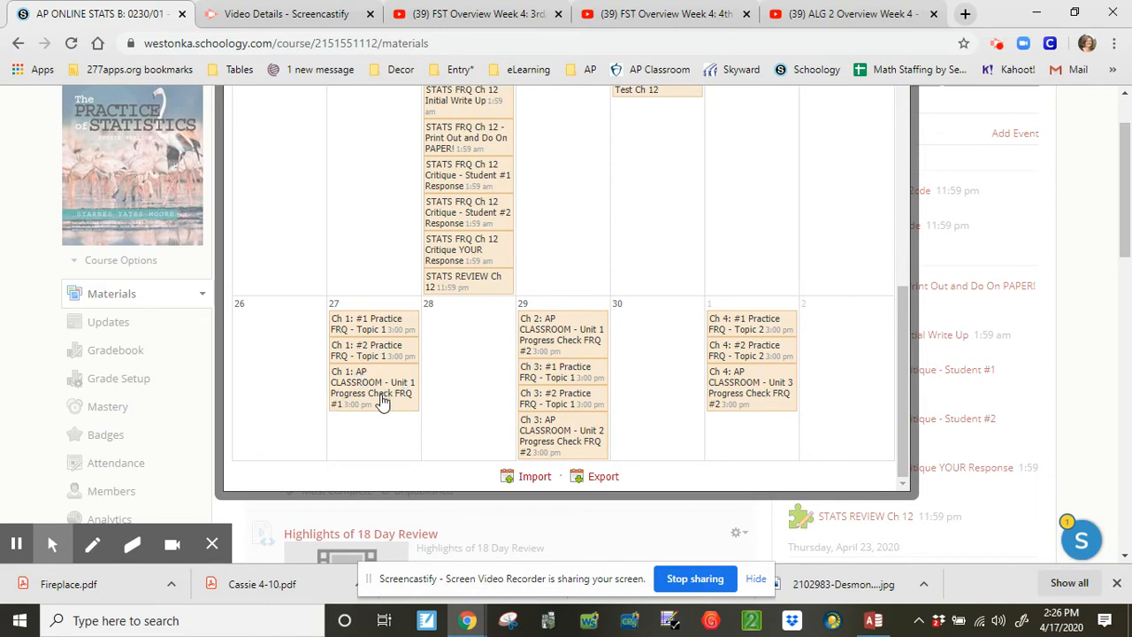
{"action": "mouse_move", "coordinate": [383, 349]}
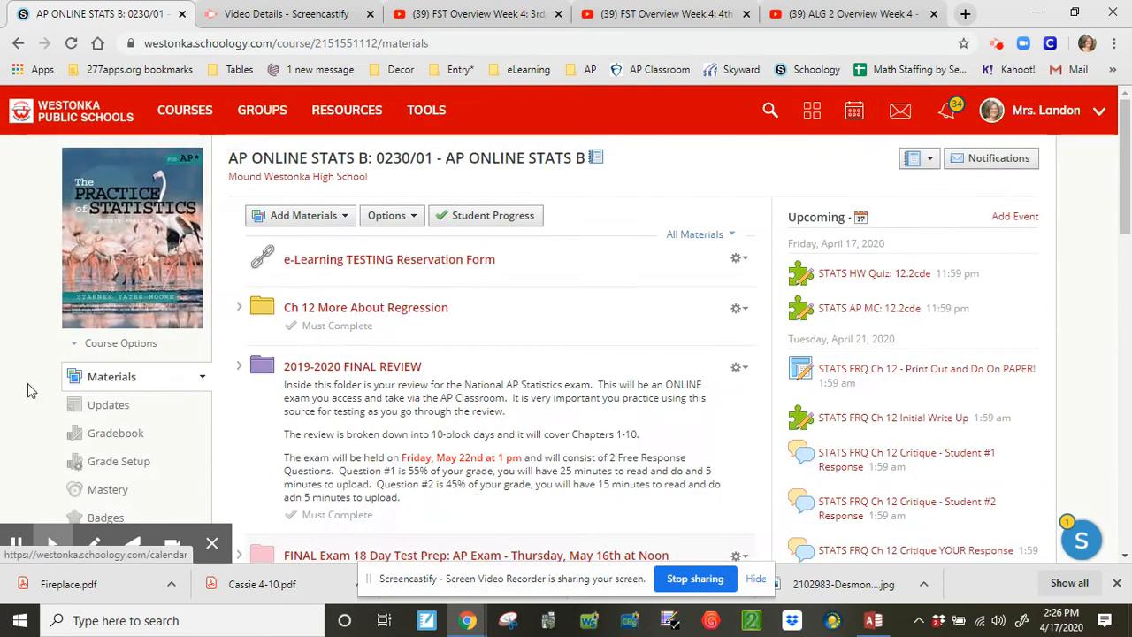
Go to Updates and expand the 'PLEASE READ!' post on preparing for the online AP exam.
{"action": "left_click", "coordinate": [108, 404]}
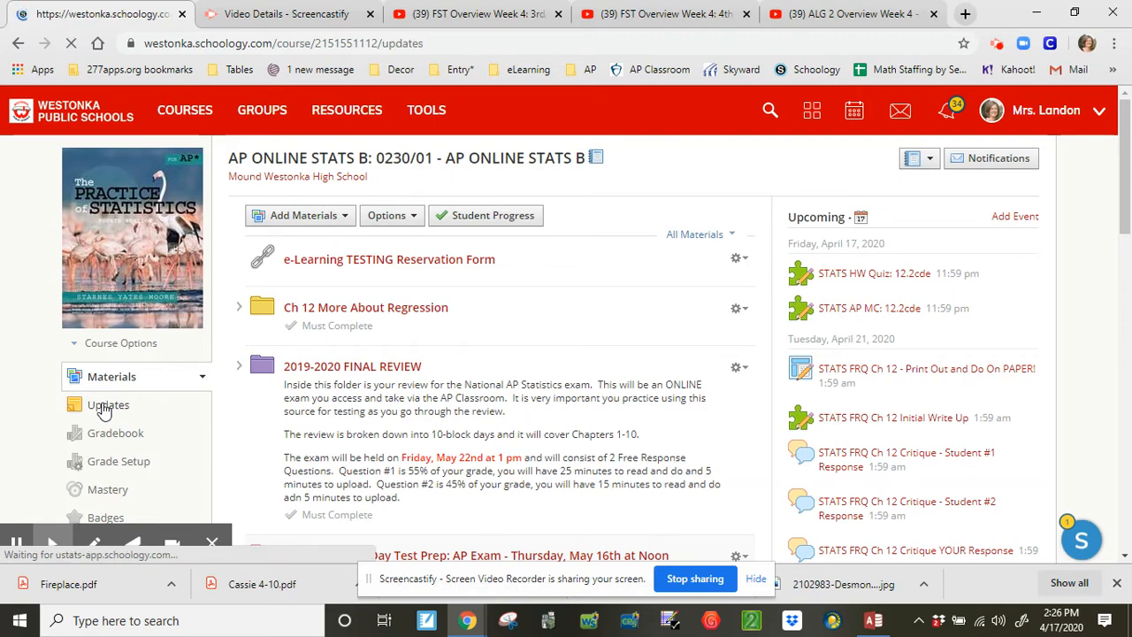
{"action": "left_click", "coordinate": [108, 405]}
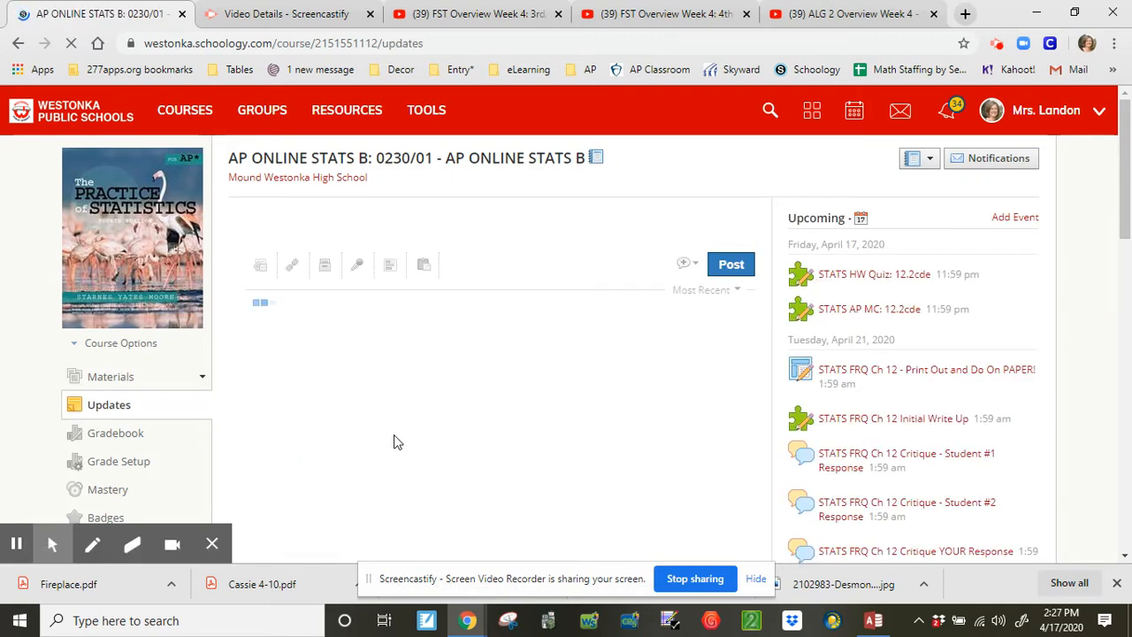
{"action": "scroll", "scroll_direction": "down", "scroll_amount": 3}
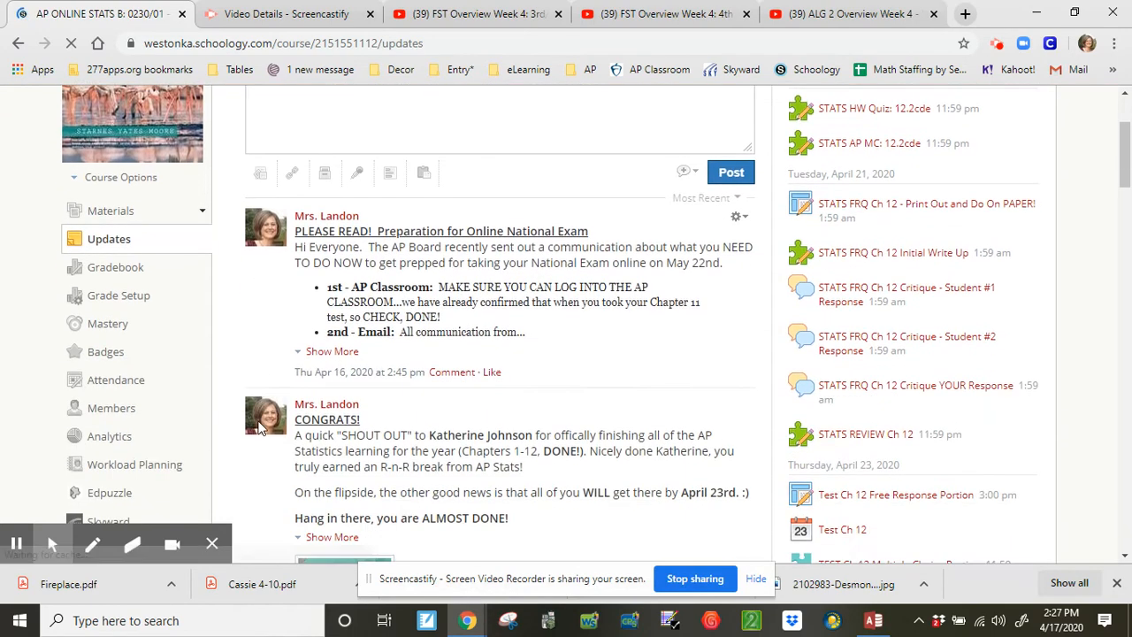
{"action": "left_click", "coordinate": [332, 351]}
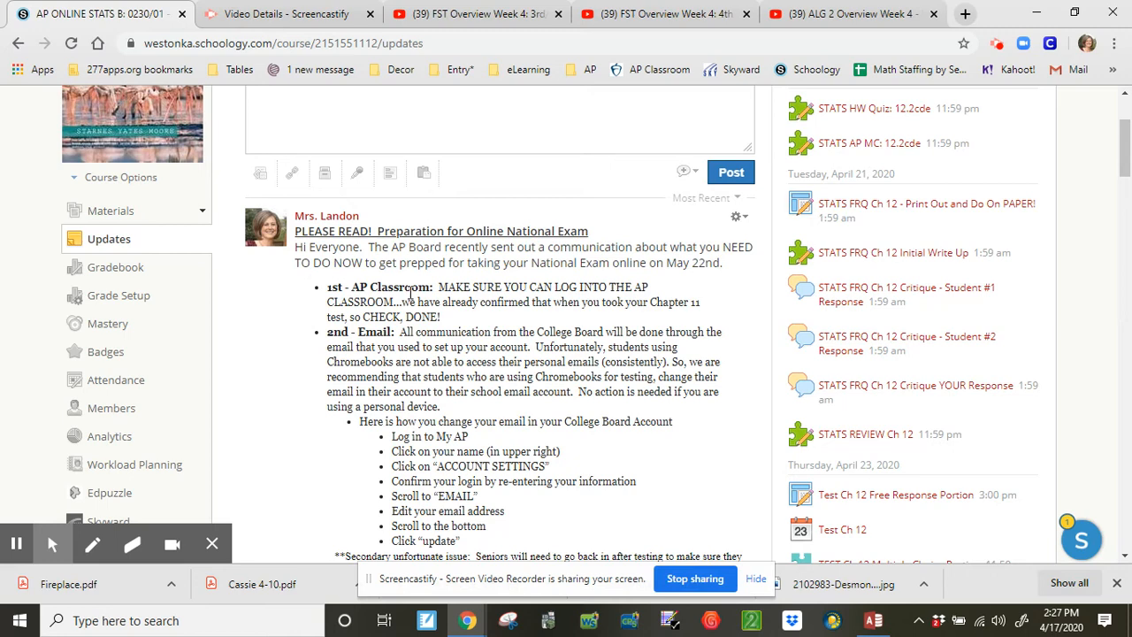
{"action": "scroll", "scroll_direction": "down", "scroll_amount": 3}
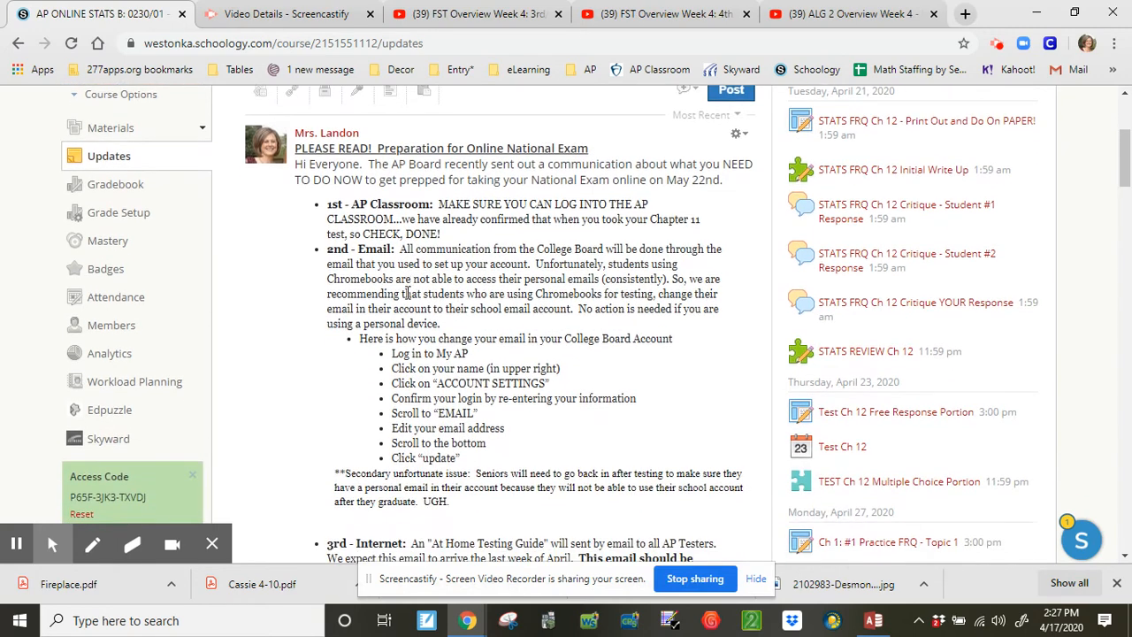
{"action": "mouse_move", "coordinate": [433, 261]}
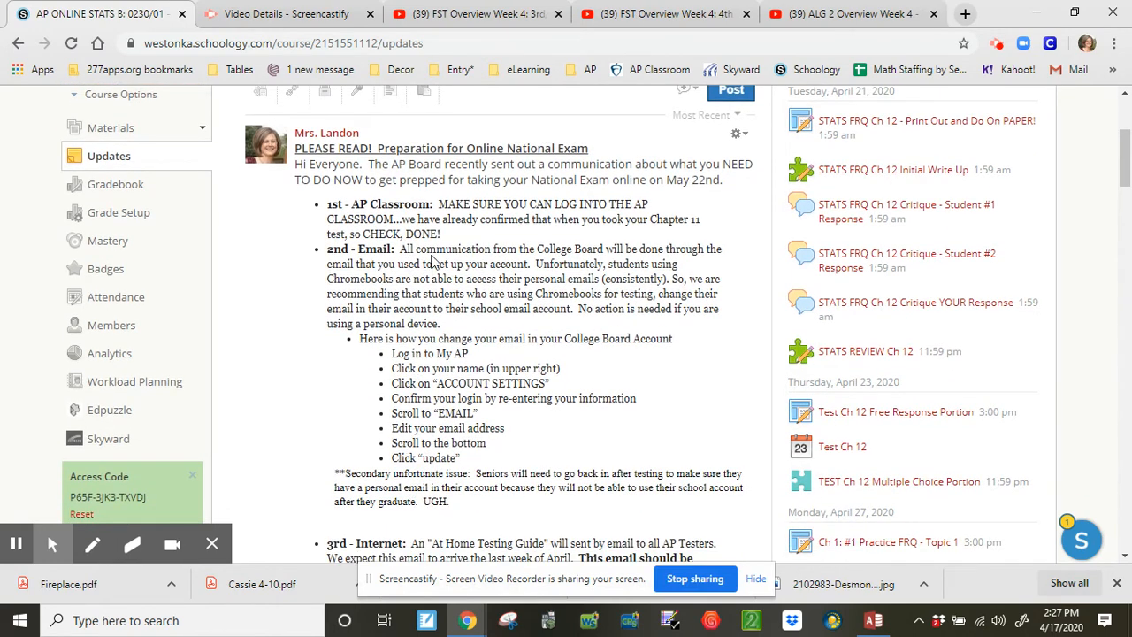
{"action": "mouse_move", "coordinate": [386, 382]}
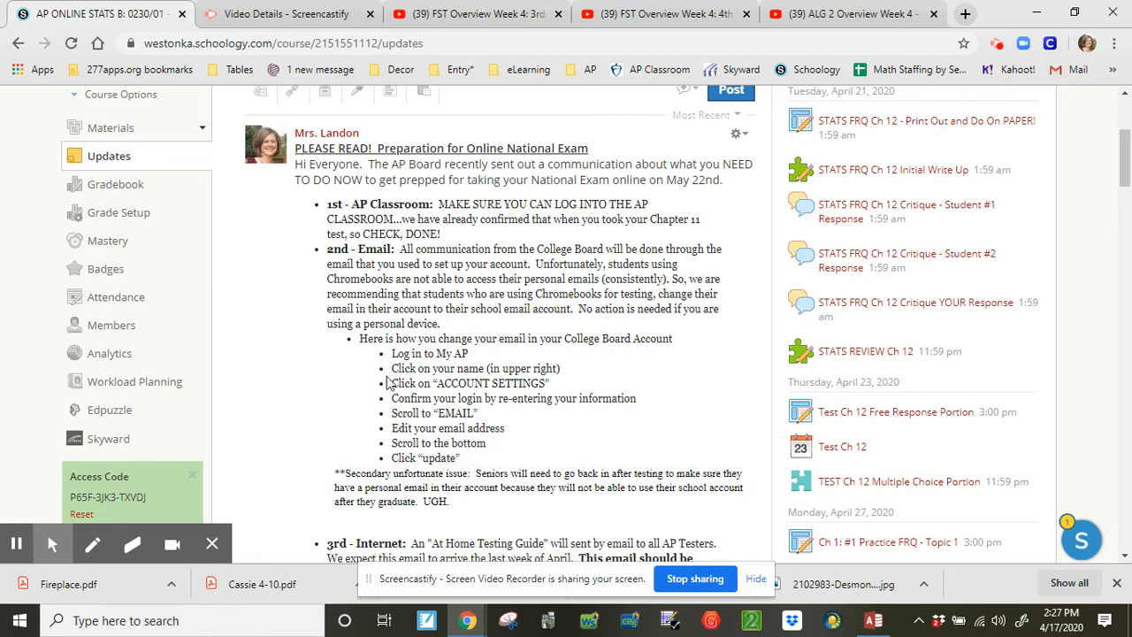
{"action": "mouse_move", "coordinate": [395, 493]}
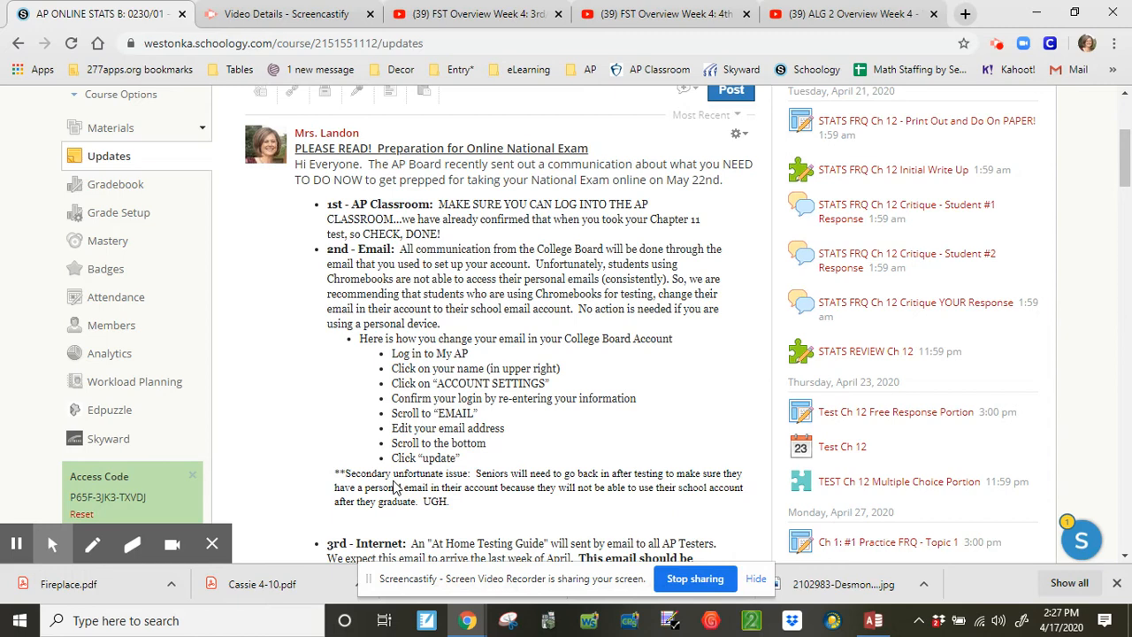
{"action": "scroll", "scroll_direction": "down", "scroll_amount": 3}
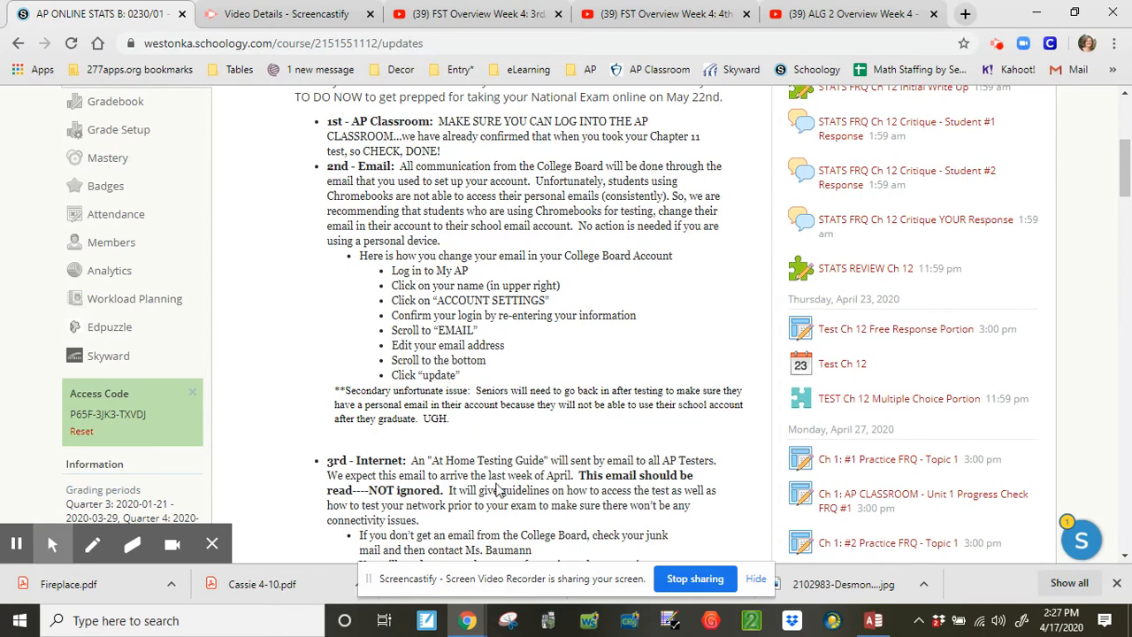
{"action": "scroll", "scroll_direction": "down", "scroll_amount": 3}
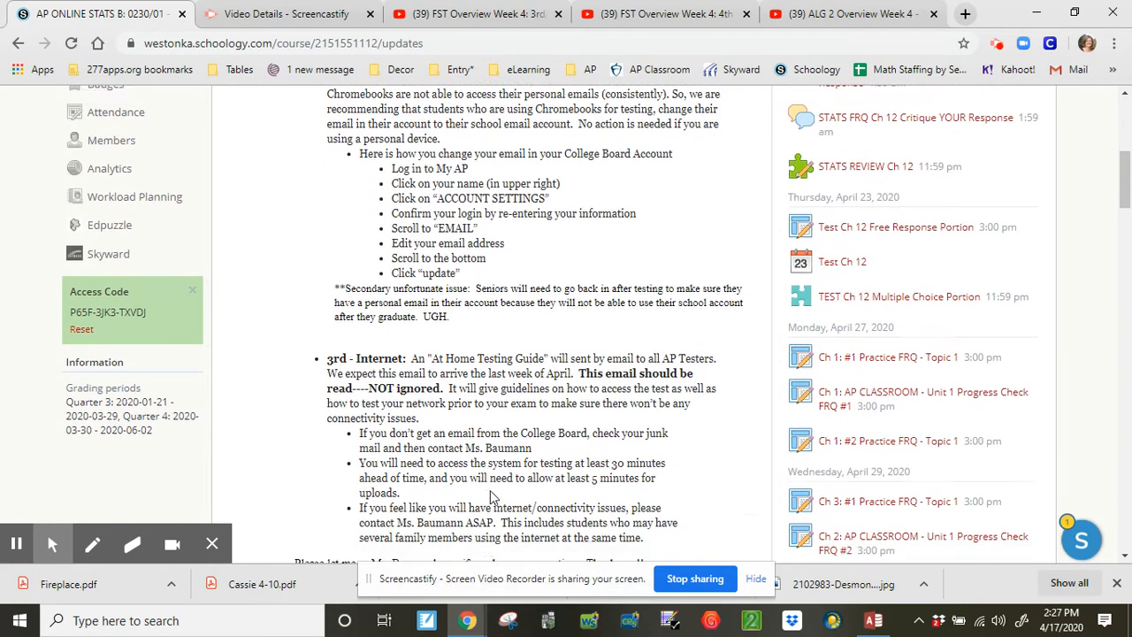
{"action": "scroll", "scroll_direction": "down", "scroll_amount": 3}
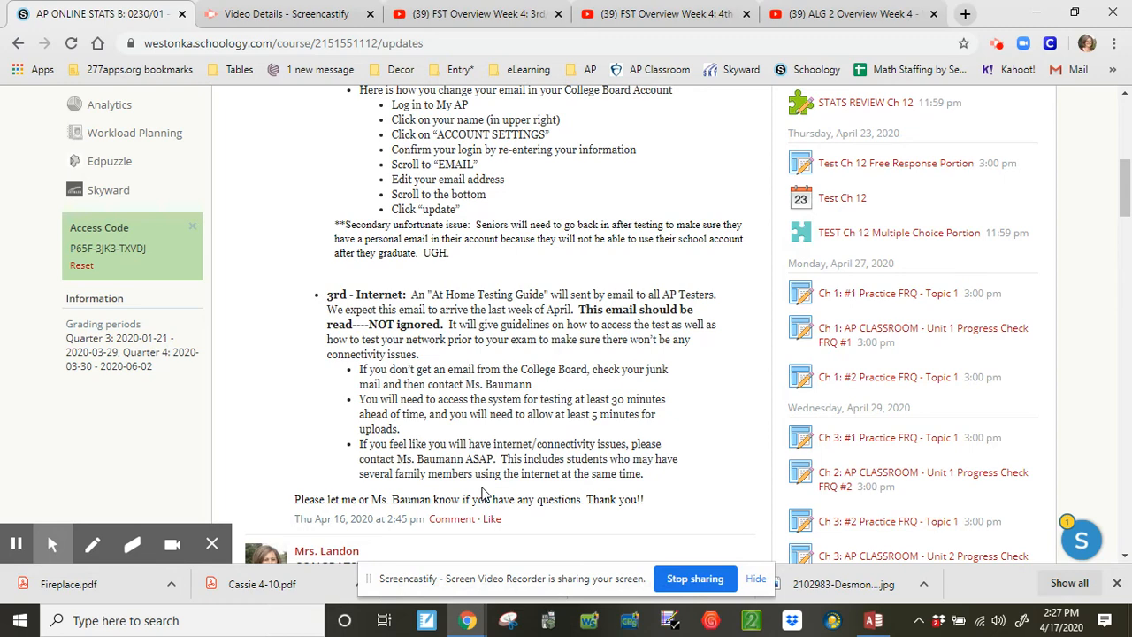
{"action": "mouse_move", "coordinate": [497, 441]}
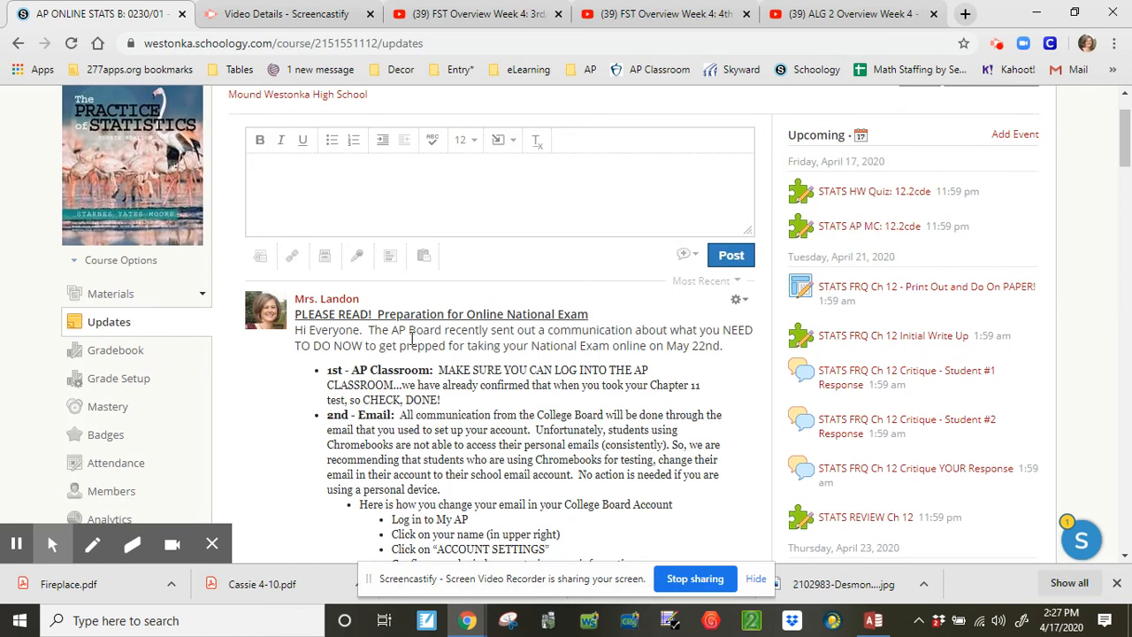
{"action": "mouse_move", "coordinate": [448, 386]}
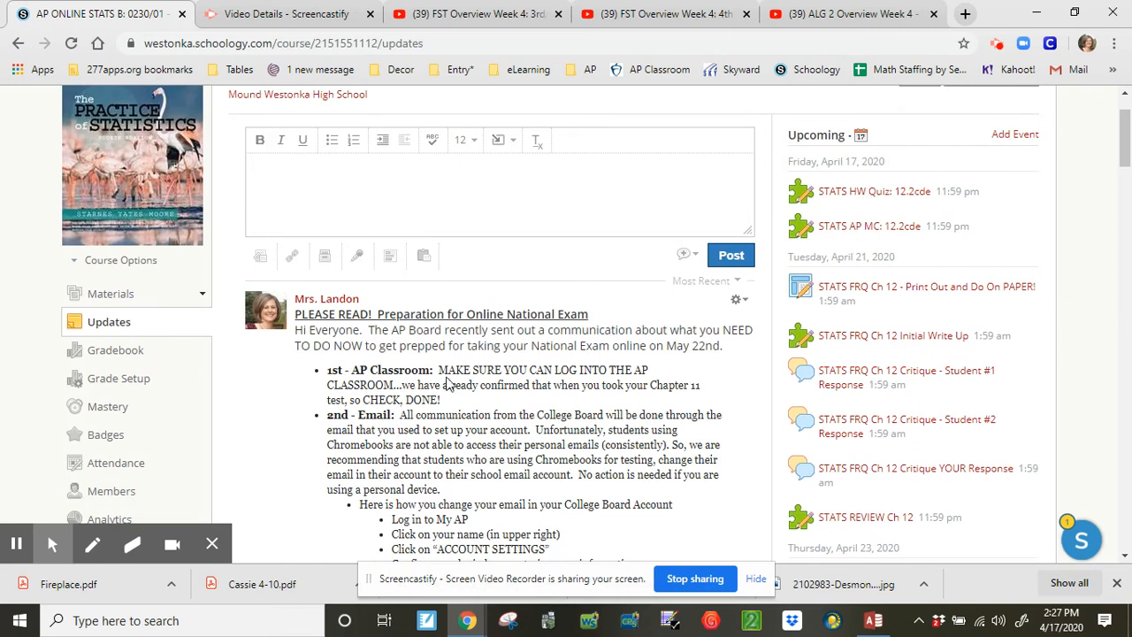
{"action": "mouse_move", "coordinate": [664, 548]}
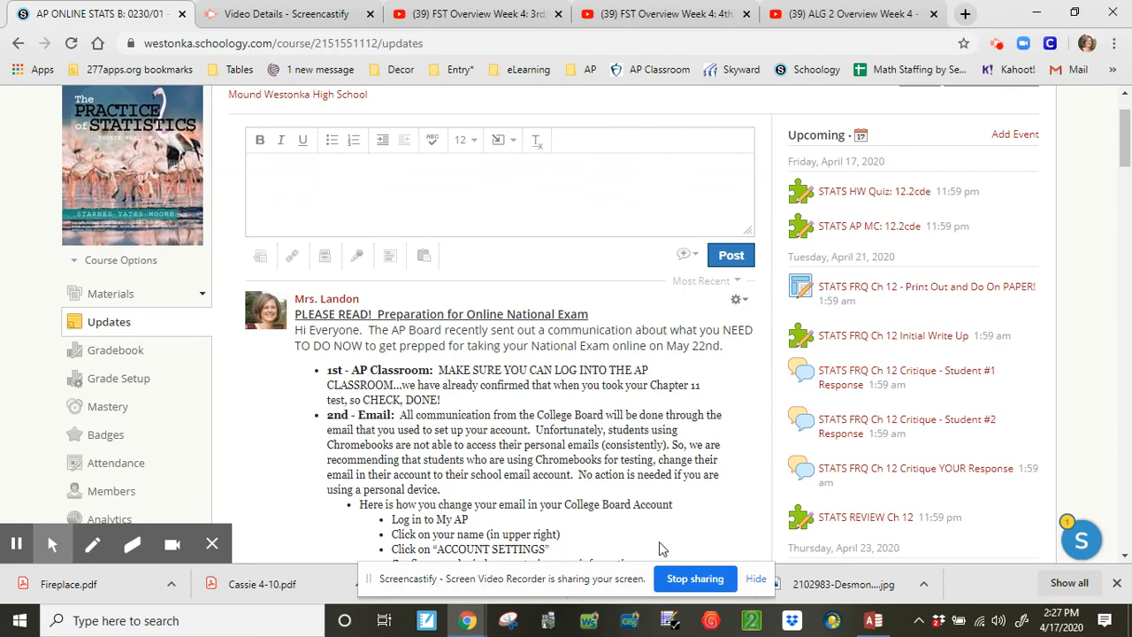